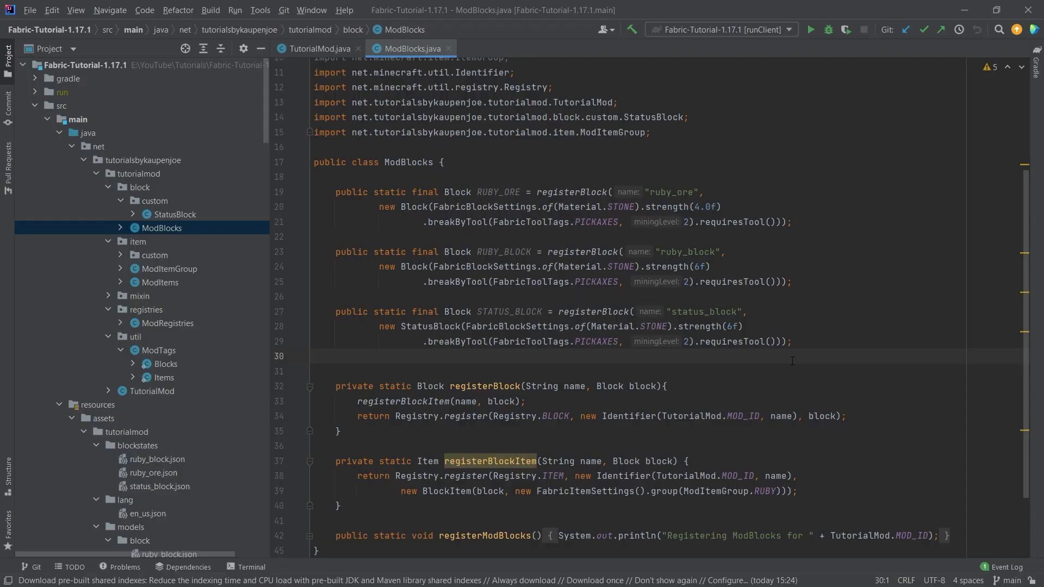
Add RUBY_STAIRS "ruby_stairs" and RUBY_SLAB "ruby_slab" registrations below STATUS_BLOCK with stone settings
{"action": "left_click", "coordinate": [315, 356]}
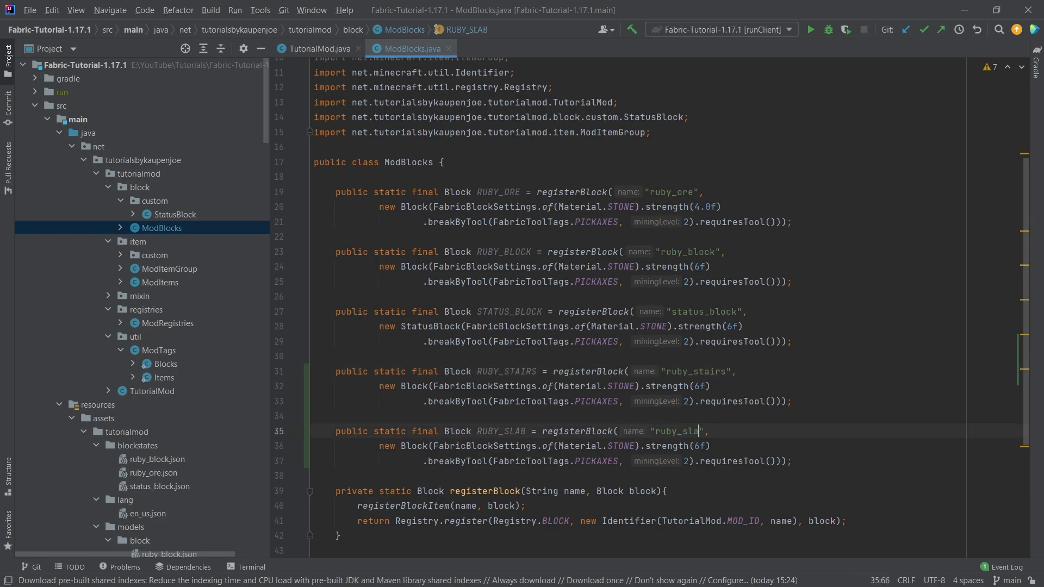
Make RUBY_SLAB a SlabBlock and RUBY_STAIRS a StairsBlock, inspecting StairsBlock's protected constructor
{"action": "type", "text": "b"}
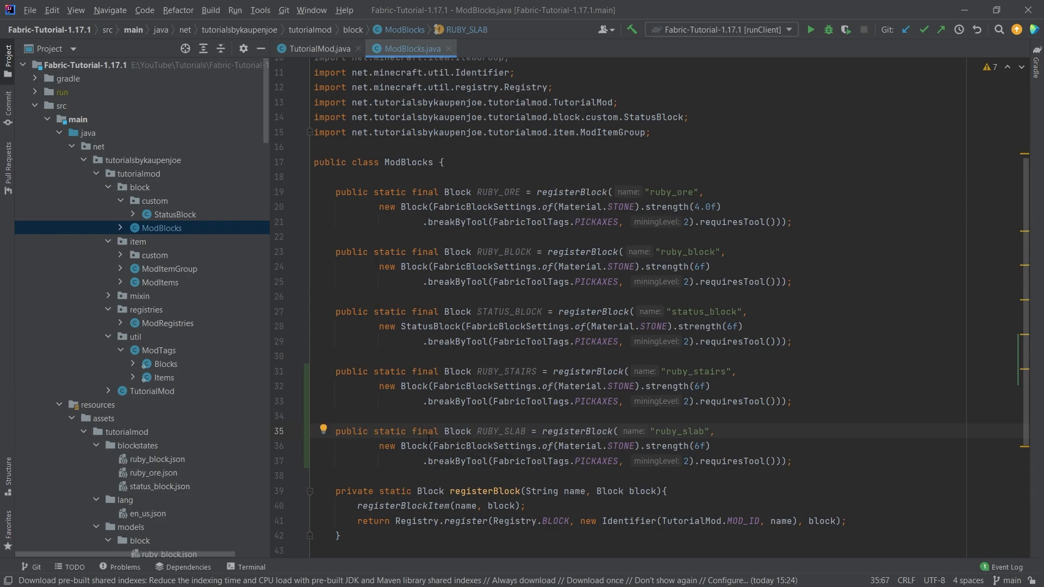
{"action": "type", "text": "Slab"}
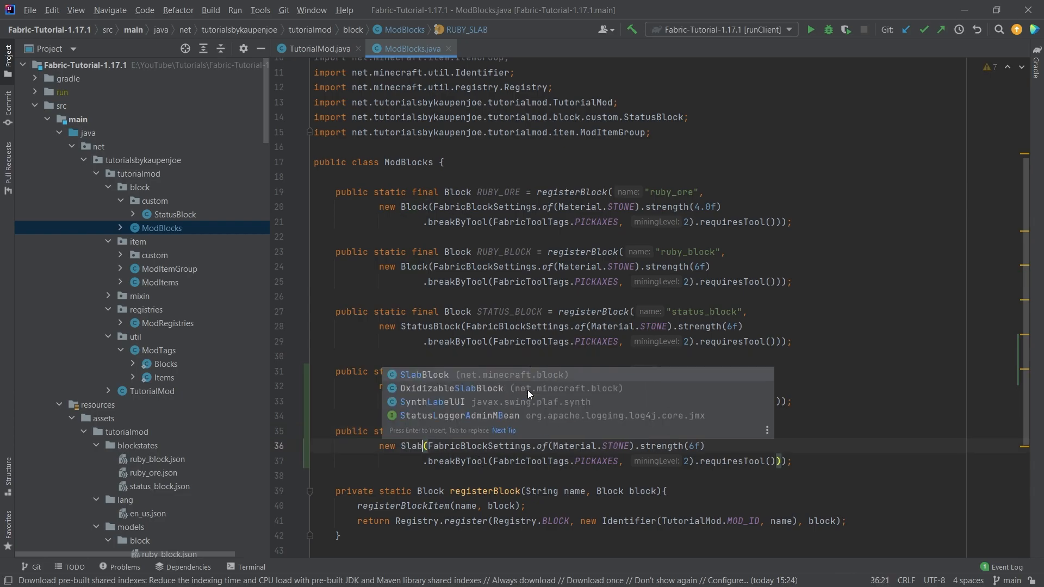
{"action": "key", "text": "Enter"}
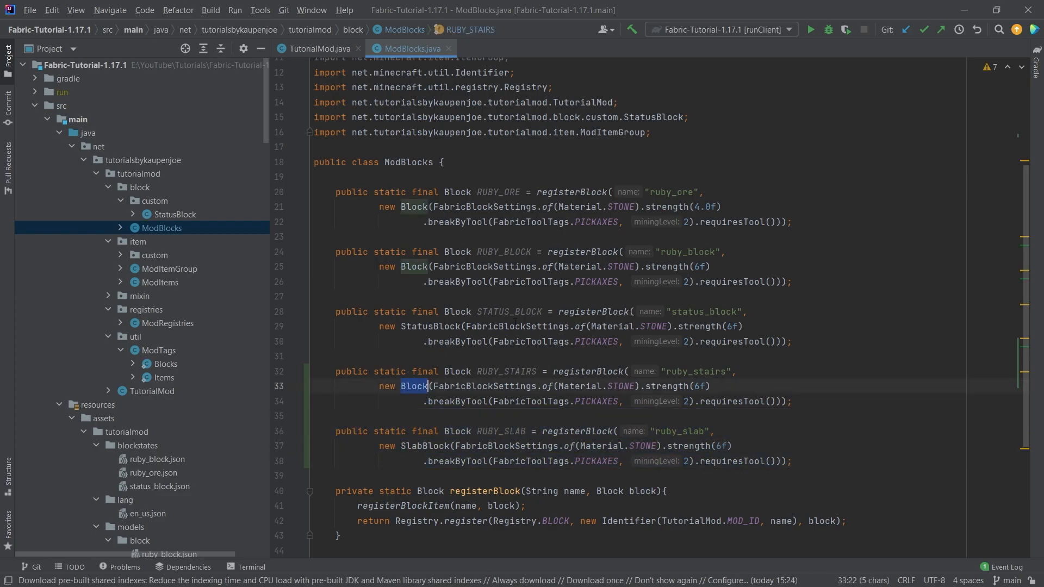
{"action": "type", "text": "Stairs"}
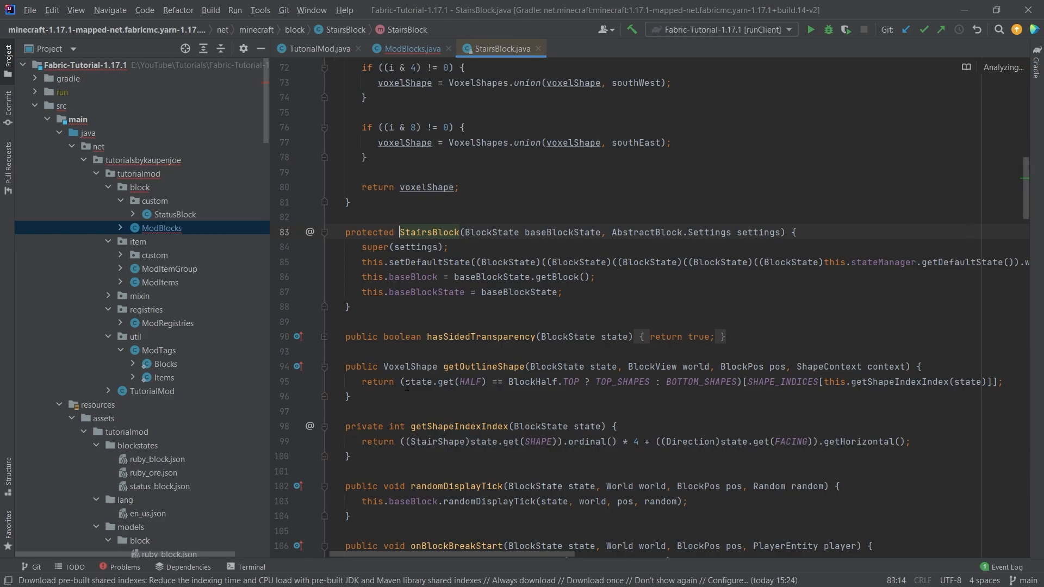
{"action": "double_click", "coordinate": [369, 232]}
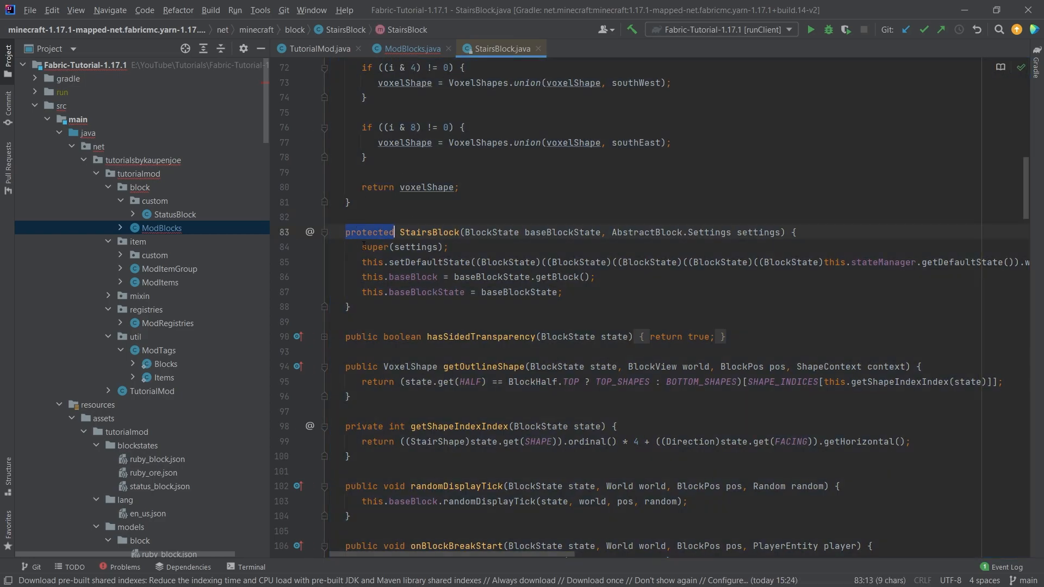
{"action": "left_click", "coordinate": [382, 232]}
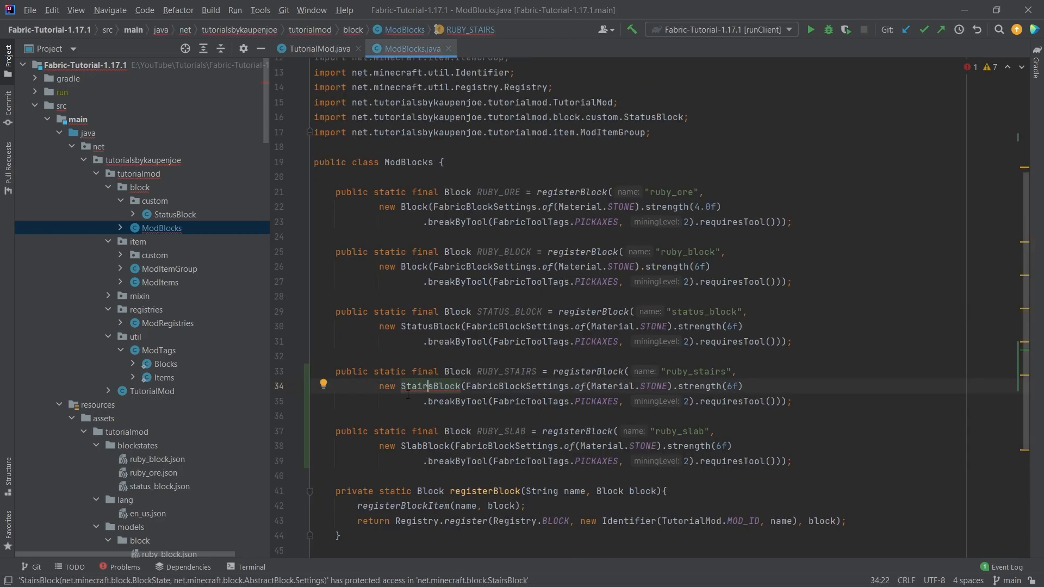
Create a new Java class ModStairsBlock in the custom package extending StairsBlock
{"action": "left_click", "coordinate": [155, 201]}
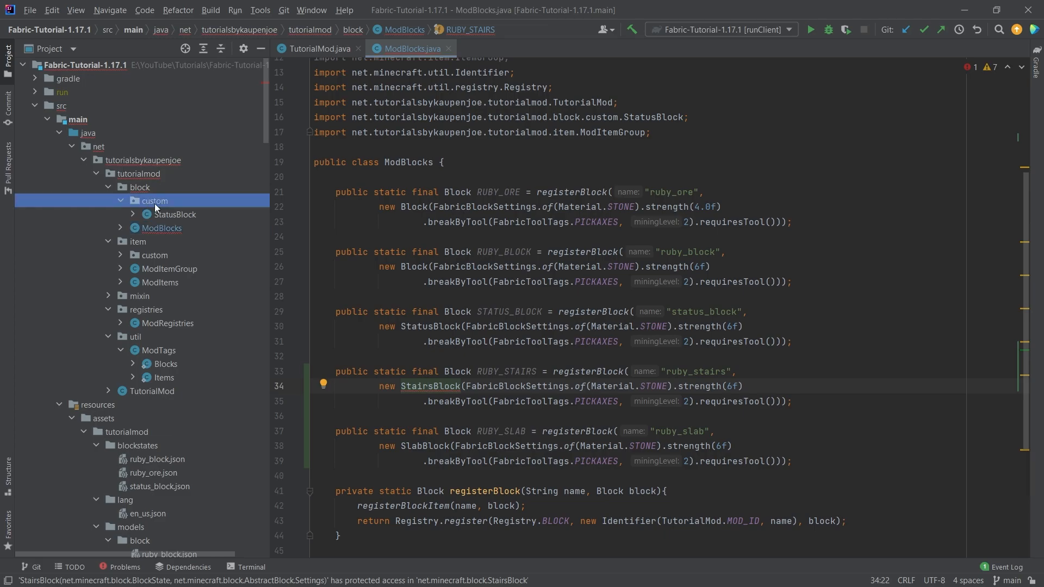
{"action": "right_click", "coordinate": [155, 200]}
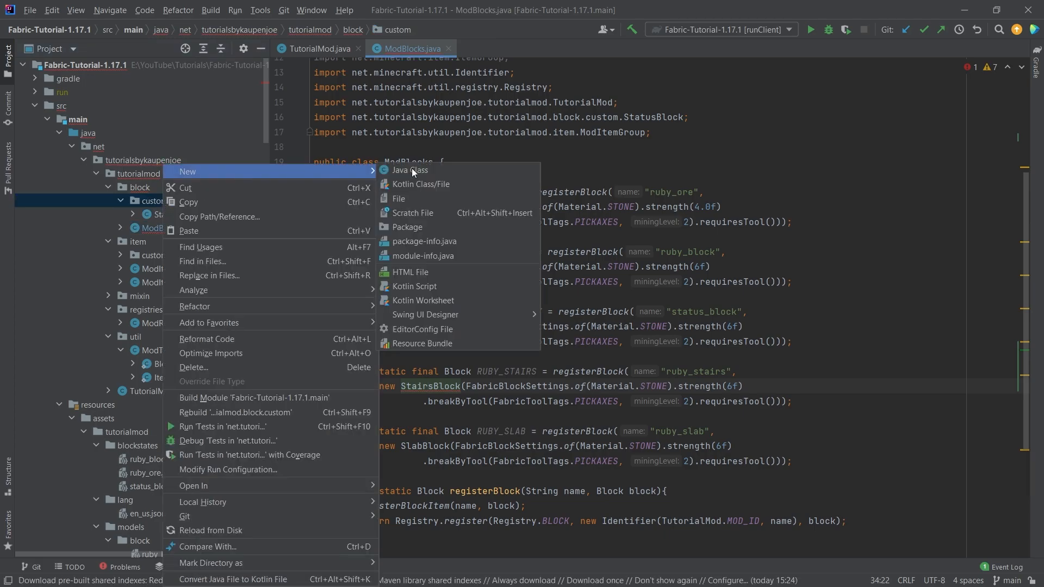
{"action": "left_click", "coordinate": [411, 169]}
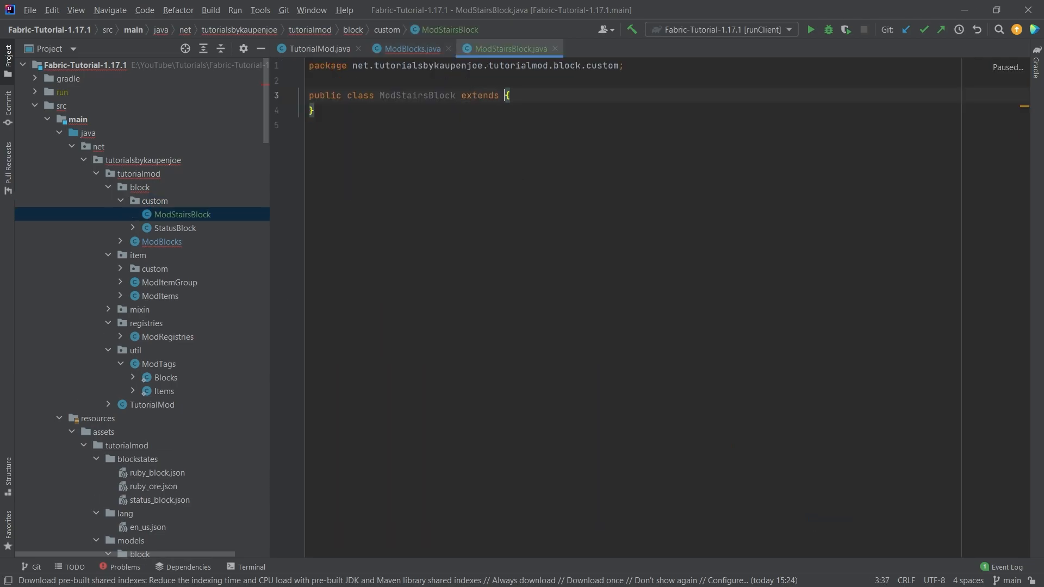
{"action": "type", "text": "StairsBlock"}
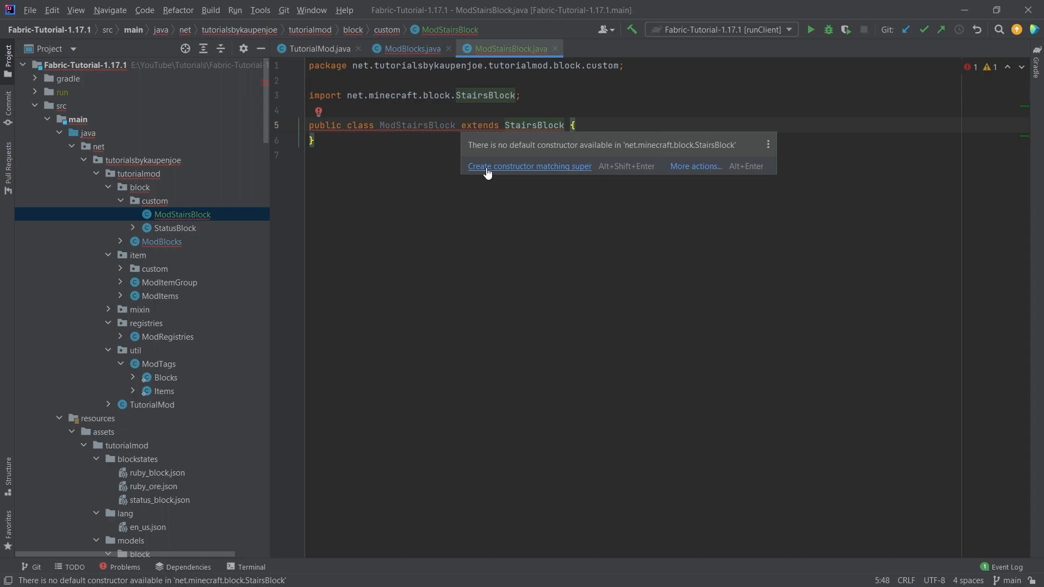
Generate a constructor matching StairsBlock's and change its modifier from protected to public
{"action": "left_click", "coordinate": [528, 165]}
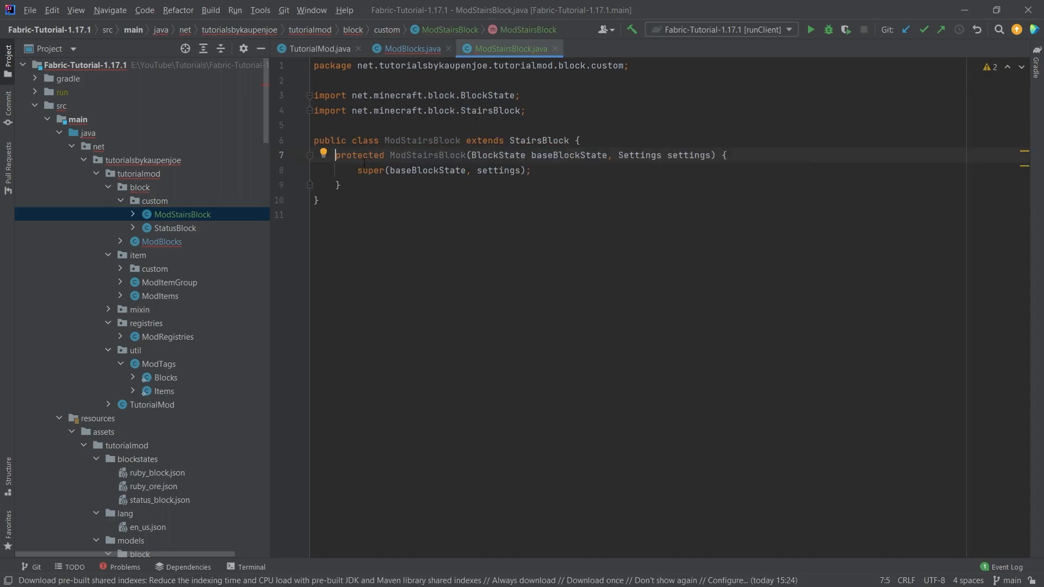
{"action": "double_click", "coordinate": [359, 156]}
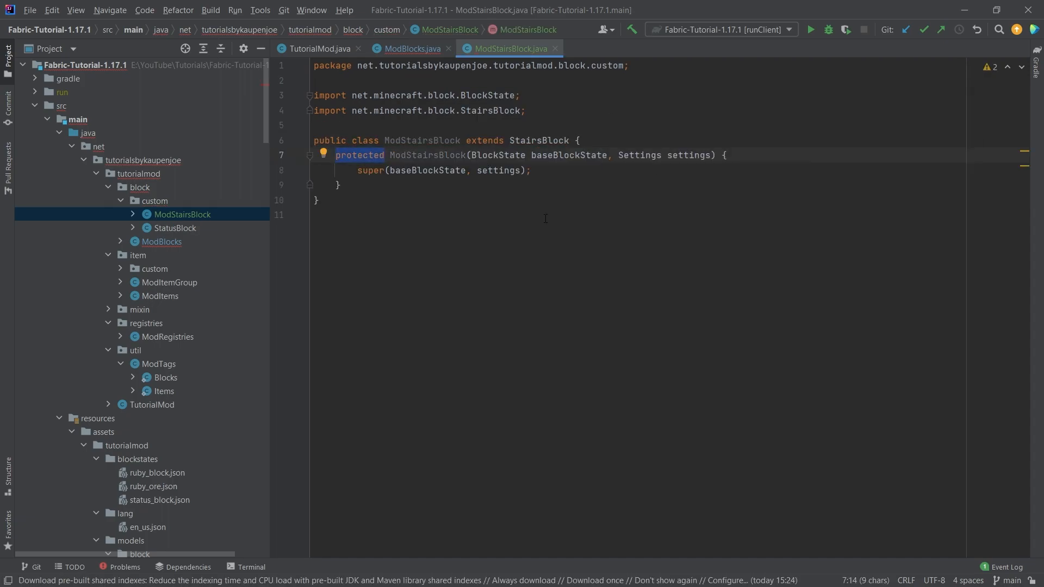
{"action": "type", "text": "public"}
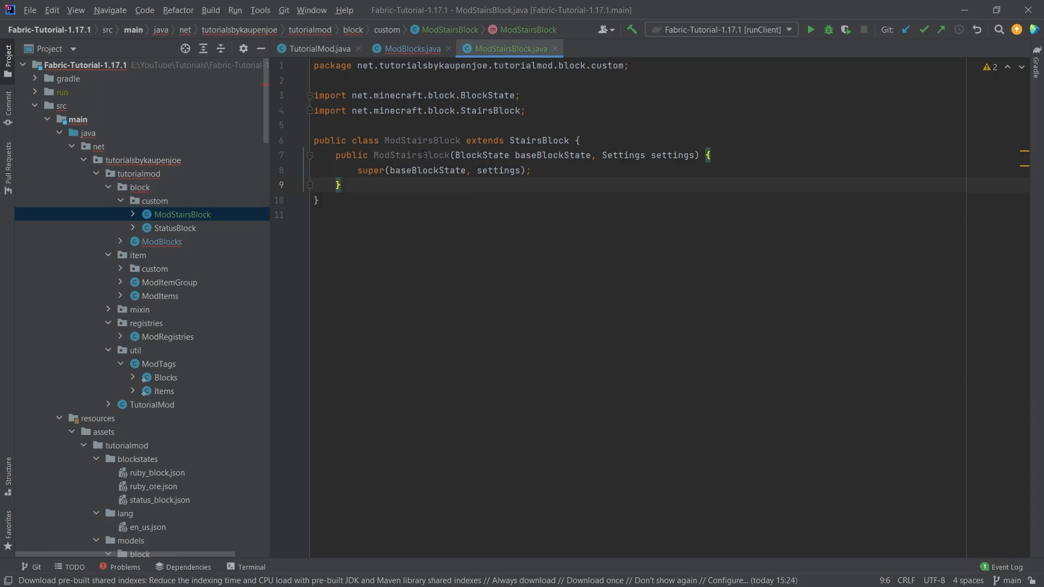
{"action": "left_click", "coordinate": [411, 48]}
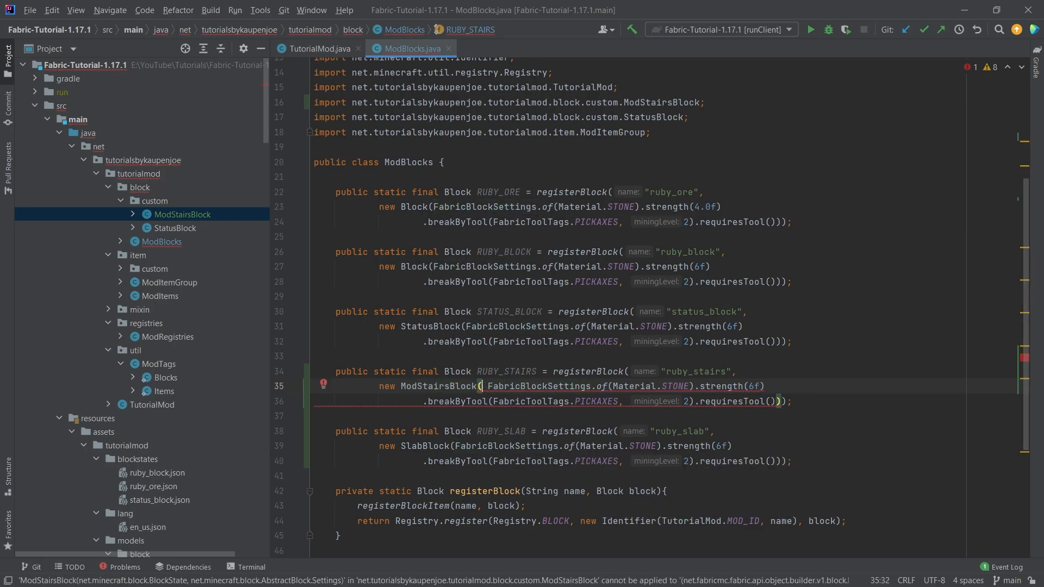
Construct RUBY_STAIRS as ModStairsBlock passing ModBlocks.RUBY_BLOCK.getDefaultState() before the settings
{"action": "type", "text": "ModBlocks.RUBY_BLOCK.getDefaultState(),"}
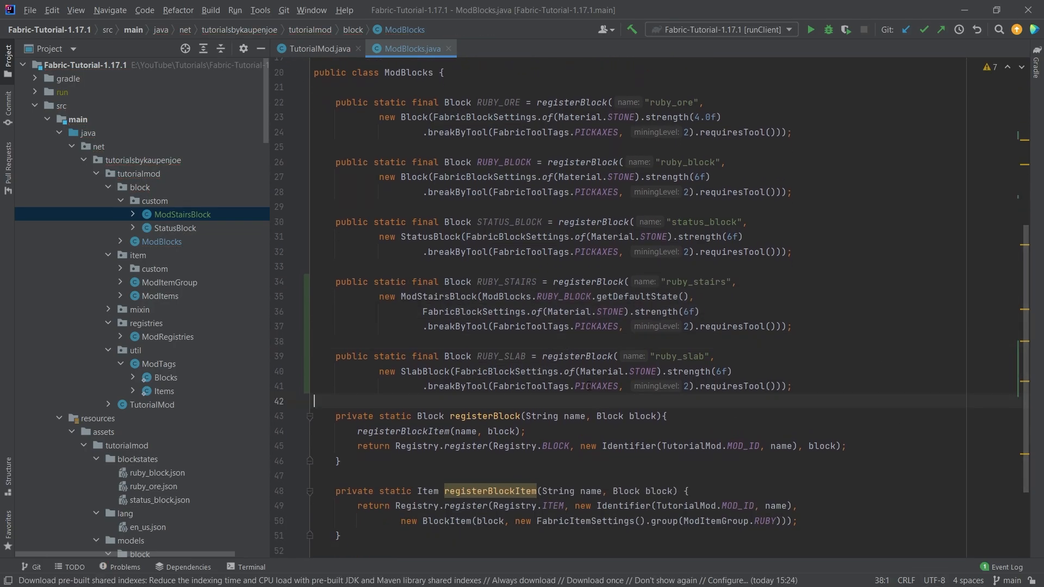
{"action": "left_click", "coordinate": [479, 266]}
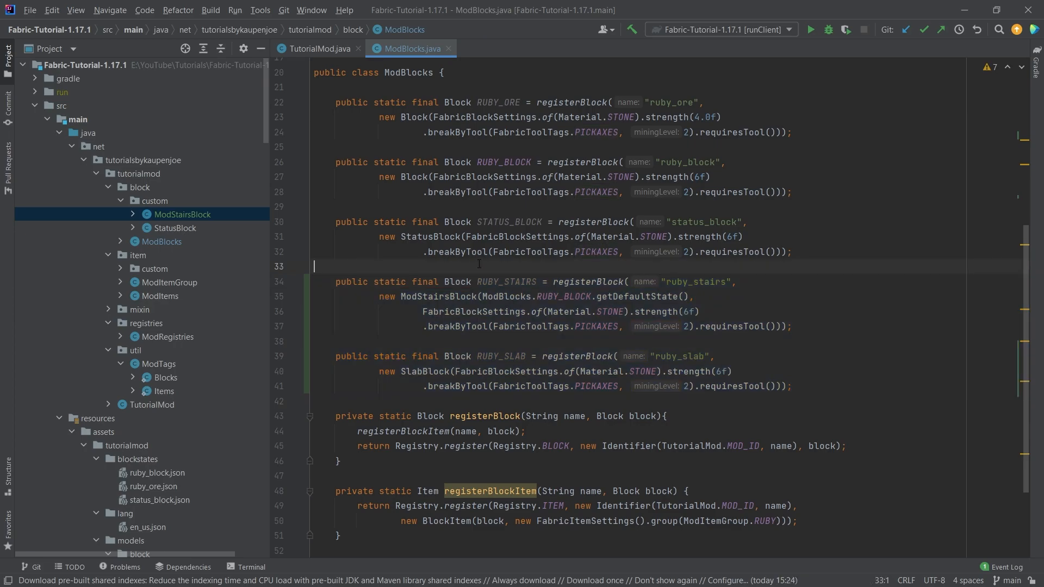
{"action": "mouse_move", "coordinate": [269, 322]}
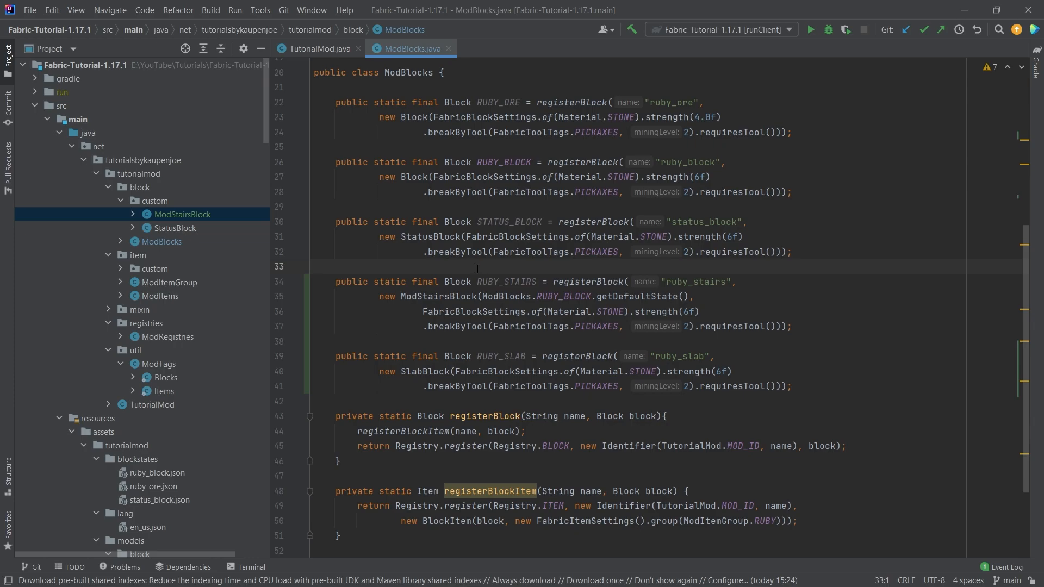
{"action": "left_click", "coordinate": [315, 267]}
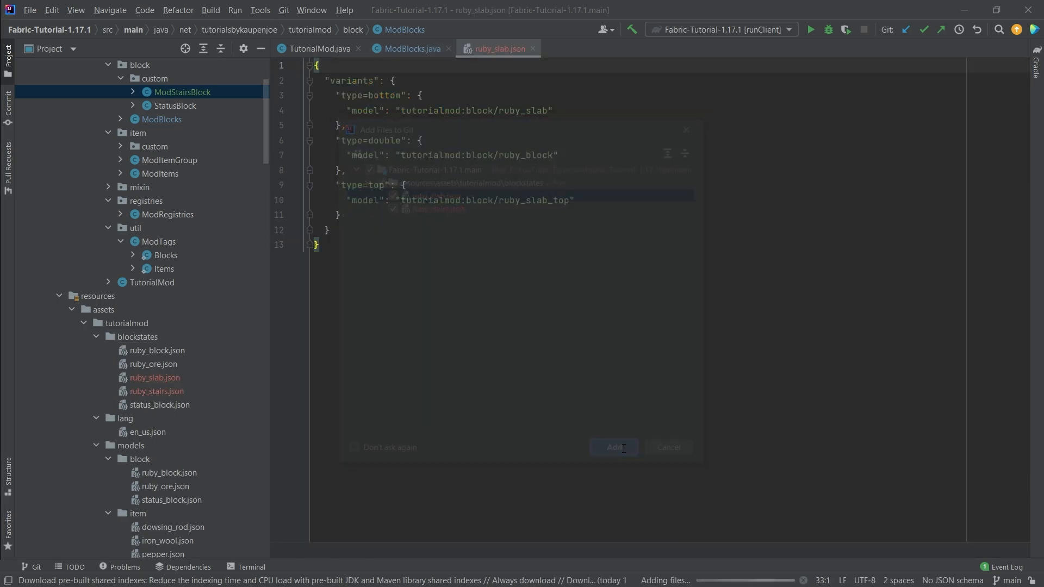
Add the new ruby_slab and ruby_stairs blockstate files to Git and review ruby_stairs.json
{"action": "left_click", "coordinate": [612, 447]}
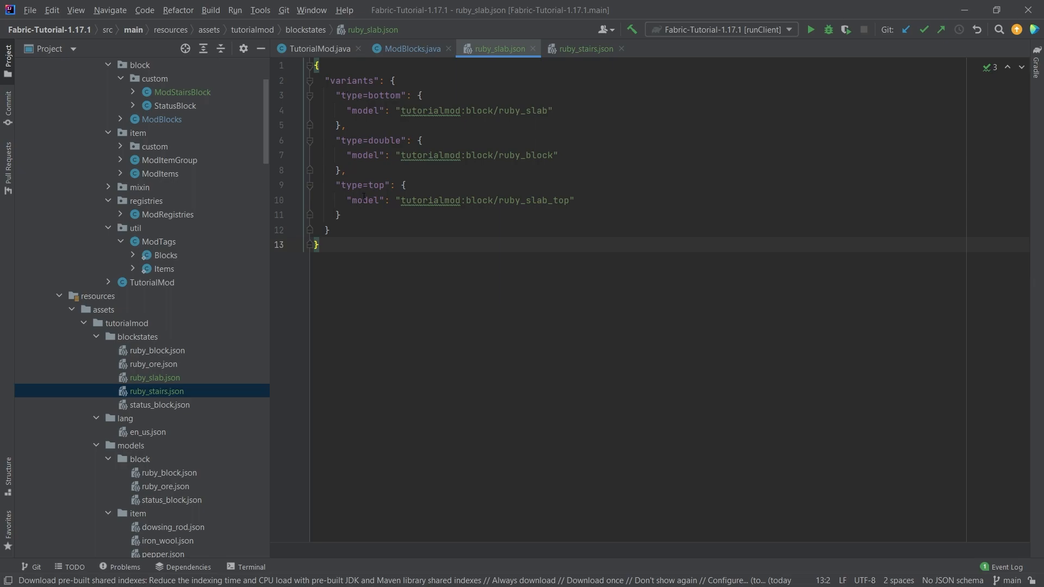
{"action": "mouse_move", "coordinate": [405, 307]}
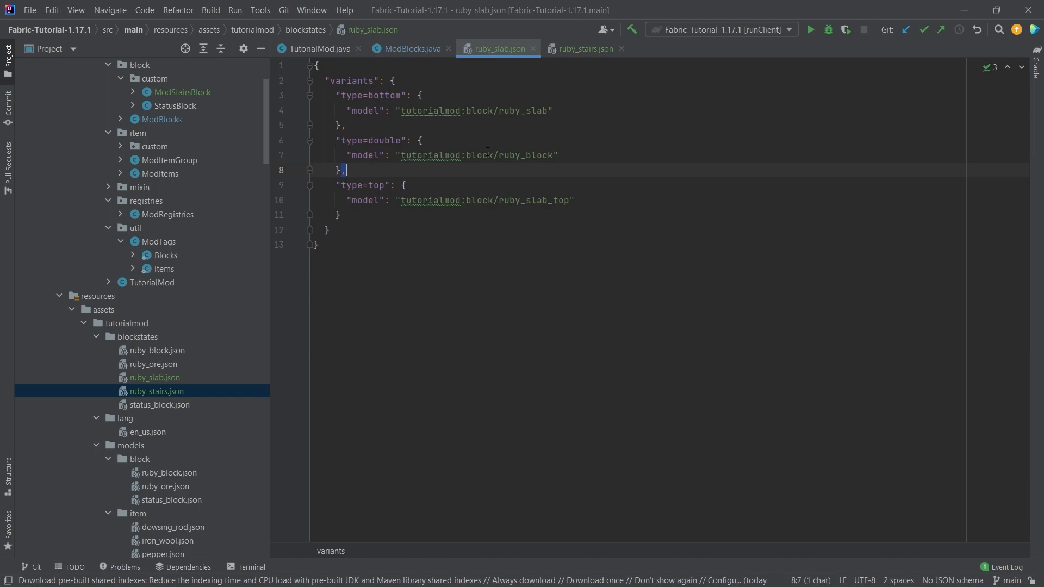
{"action": "left_click", "coordinate": [583, 48]}
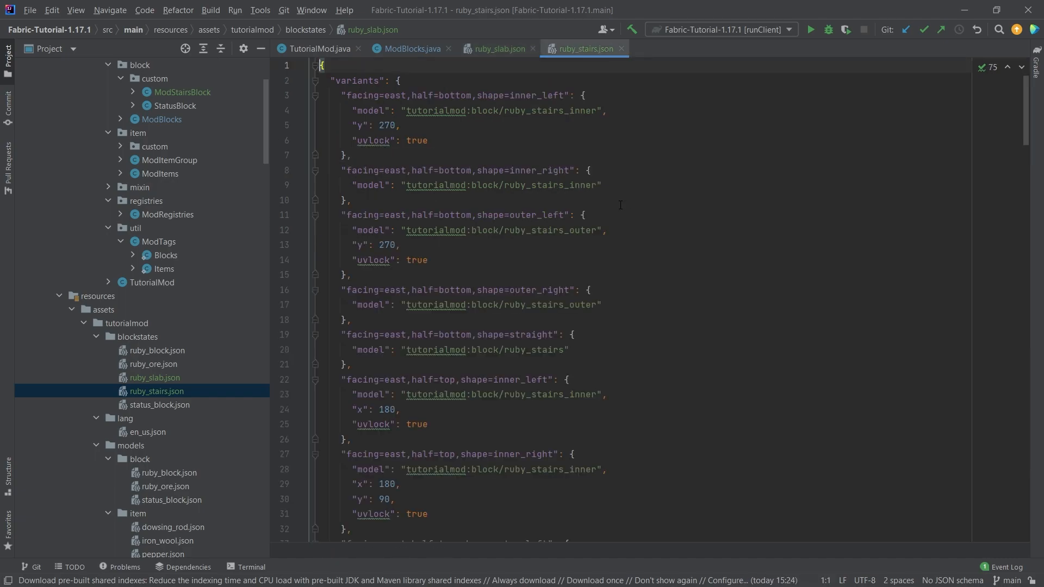
{"action": "scroll", "scroll_direction": "down", "scroll_amount": 3}
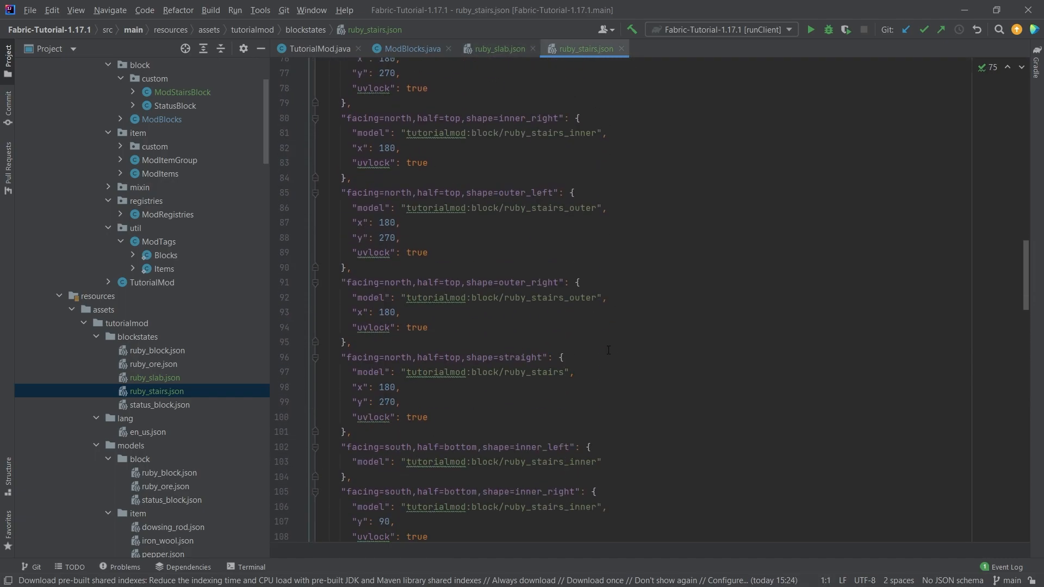
{"action": "scroll", "scroll_direction": "down", "scroll_amount": 3}
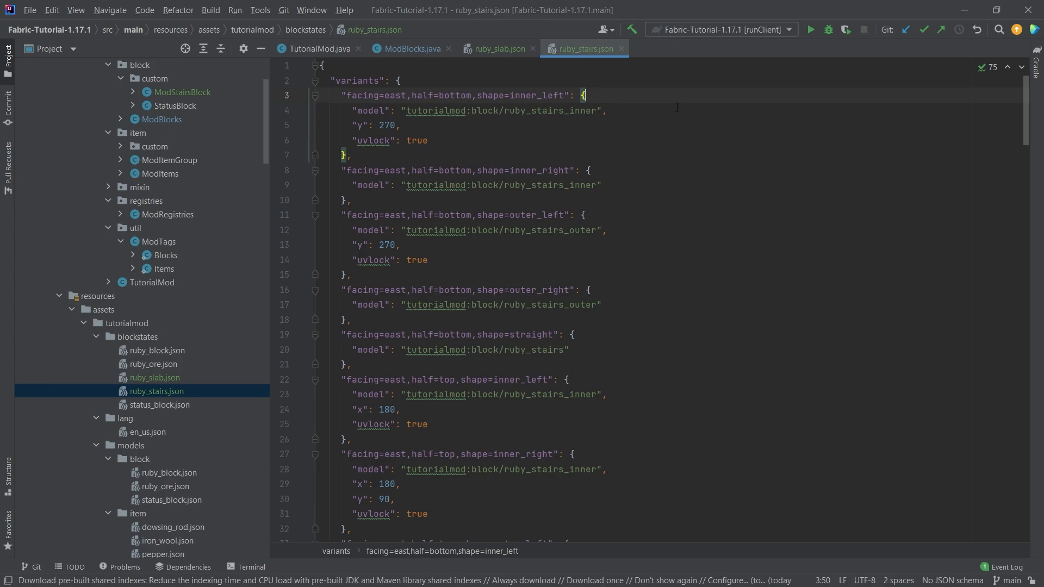
Fill ruby_stairs variants for each facing/half/shape pointing to tutorialmod ruby_stairs, inner and outer models
{"action": "double_click", "coordinate": [378, 95]}
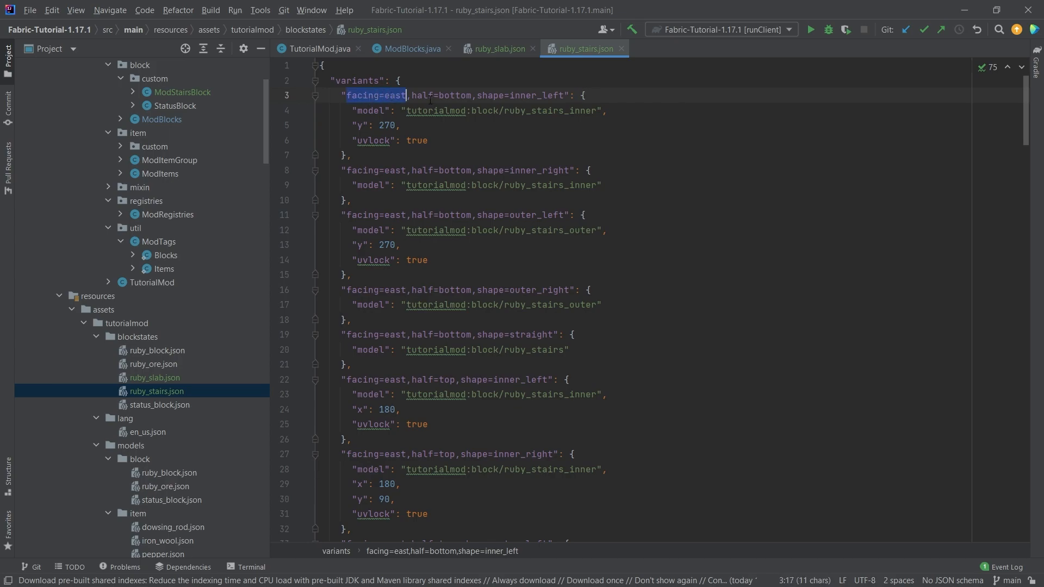
{"action": "left_click", "coordinate": [441, 96]}
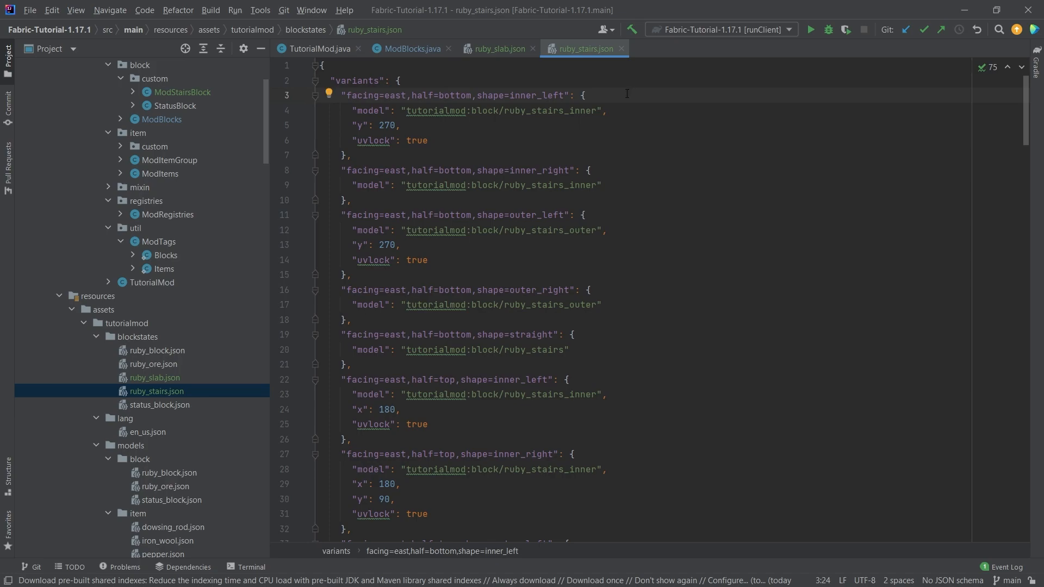
{"action": "left_click", "coordinate": [443, 96]}
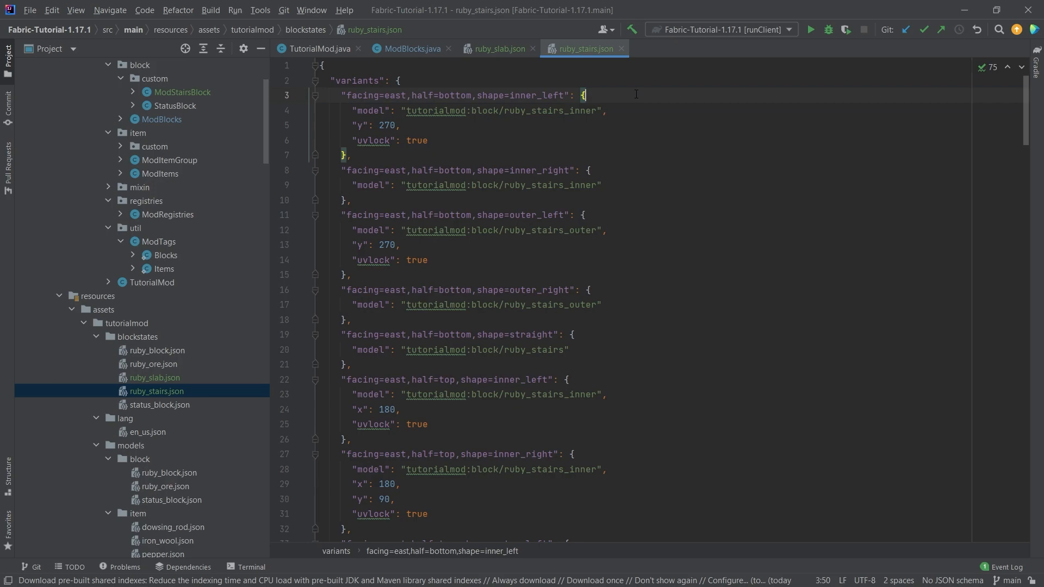
{"action": "mouse_move", "coordinate": [681, 97]}
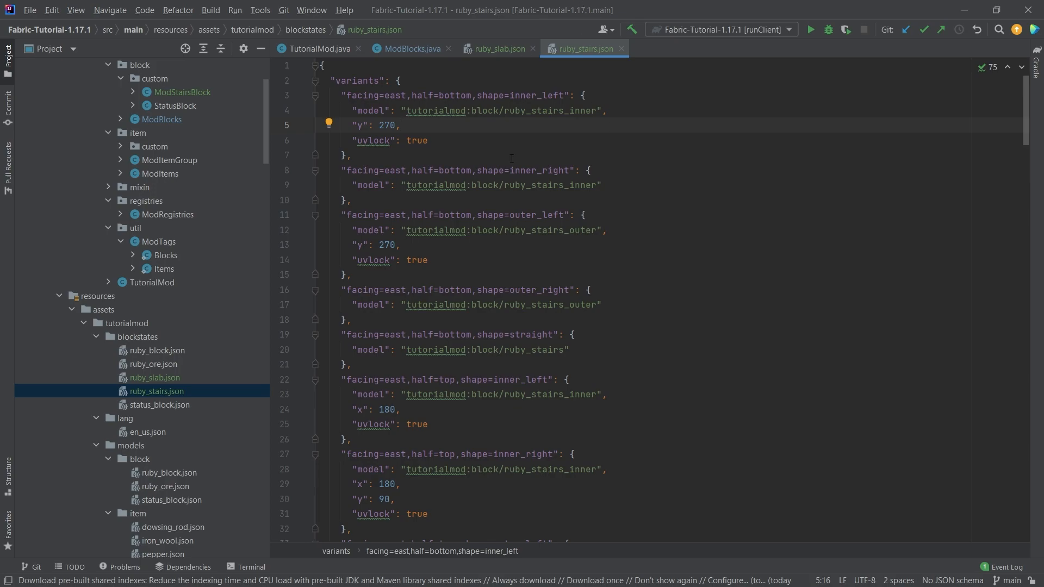
{"action": "double_click", "coordinate": [435, 111]}
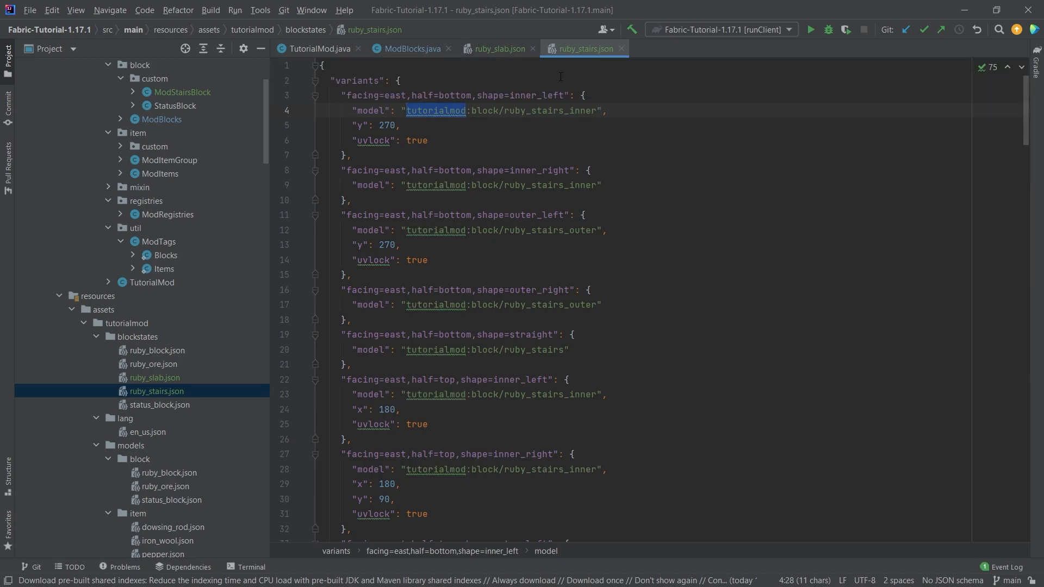
{"action": "double_click", "coordinate": [512, 110]}
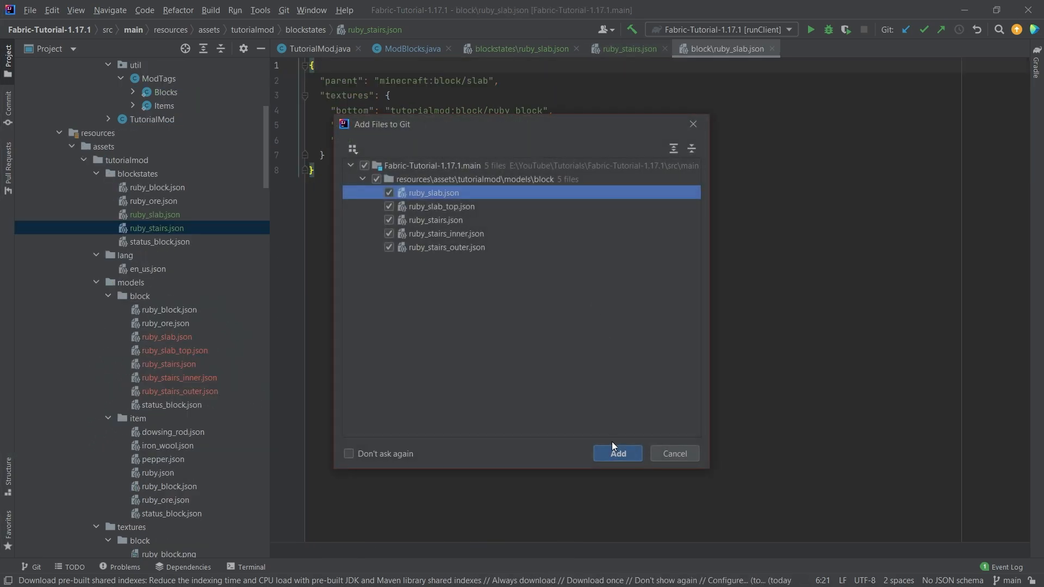
Add the five block model files to Git and review the ruby_slab_top model's parent
{"action": "left_click", "coordinate": [616, 454]}
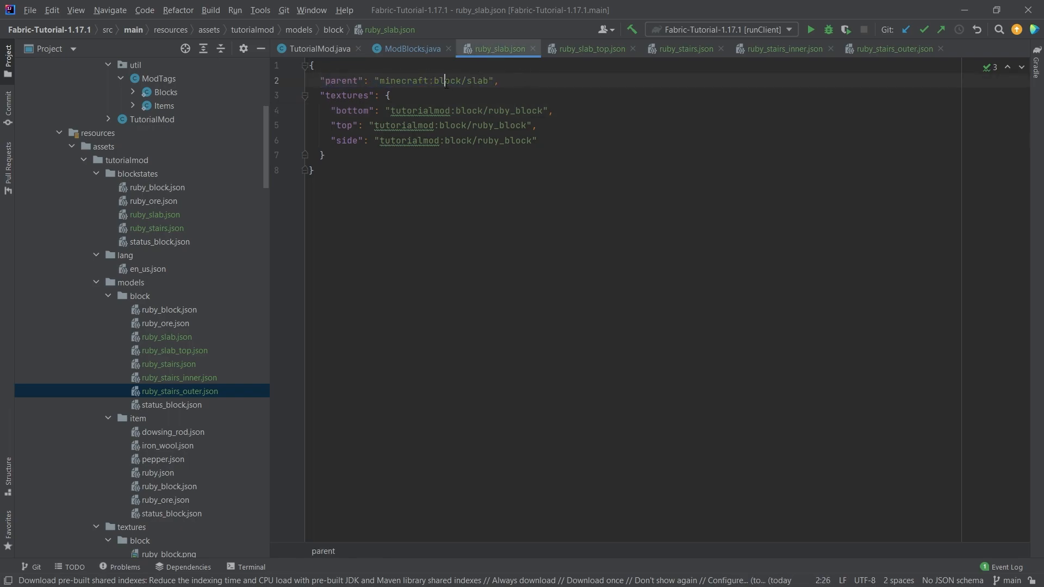
{"action": "left_click", "coordinate": [588, 48]}
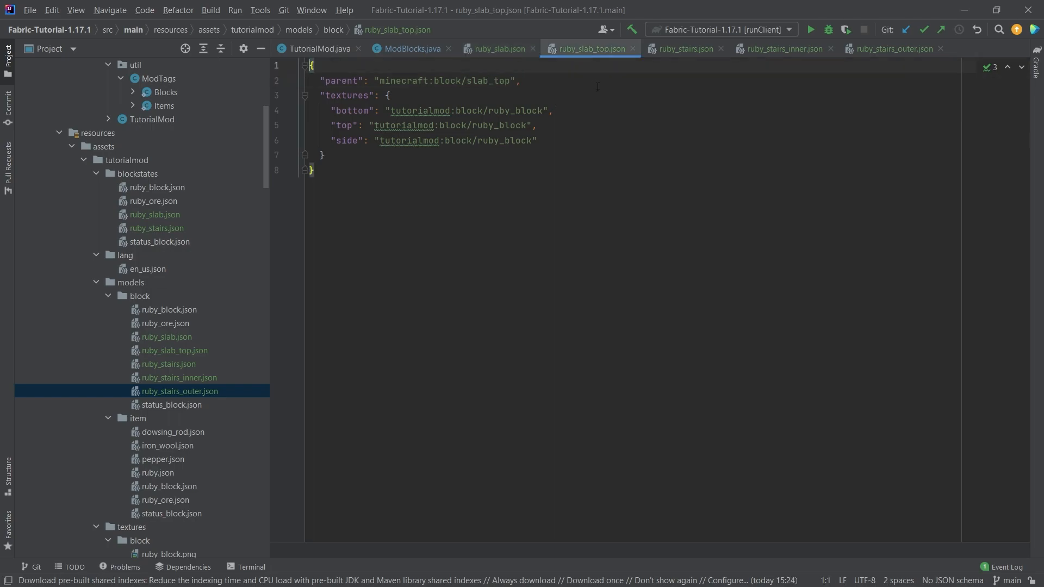
{"action": "double_click", "coordinate": [475, 80]}
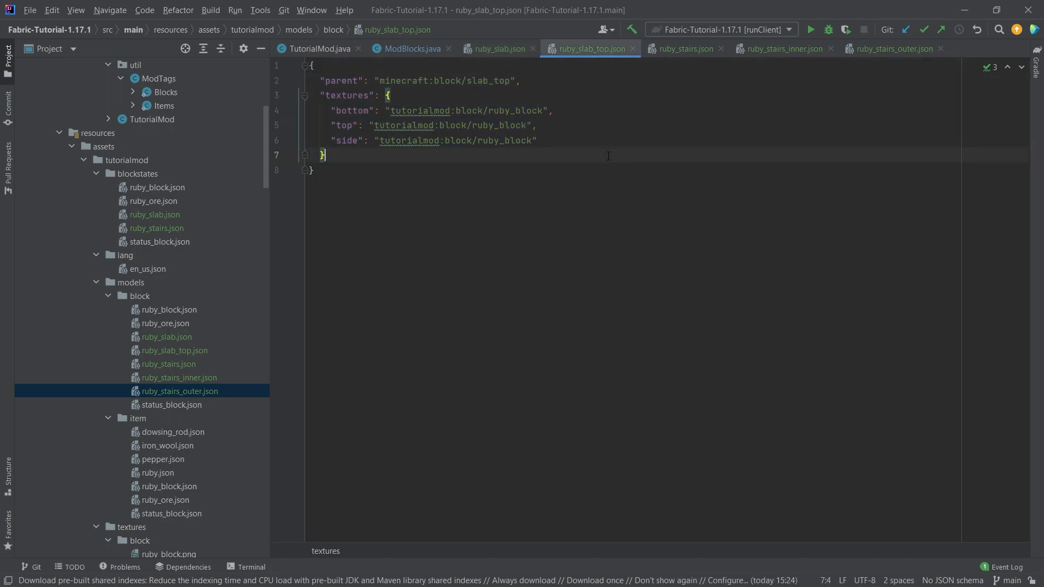
Review the ruby_stairs, ruby_stairs_inner and ruby_stairs_outer block models textured with ruby_block
{"action": "left_click", "coordinate": [684, 47]}
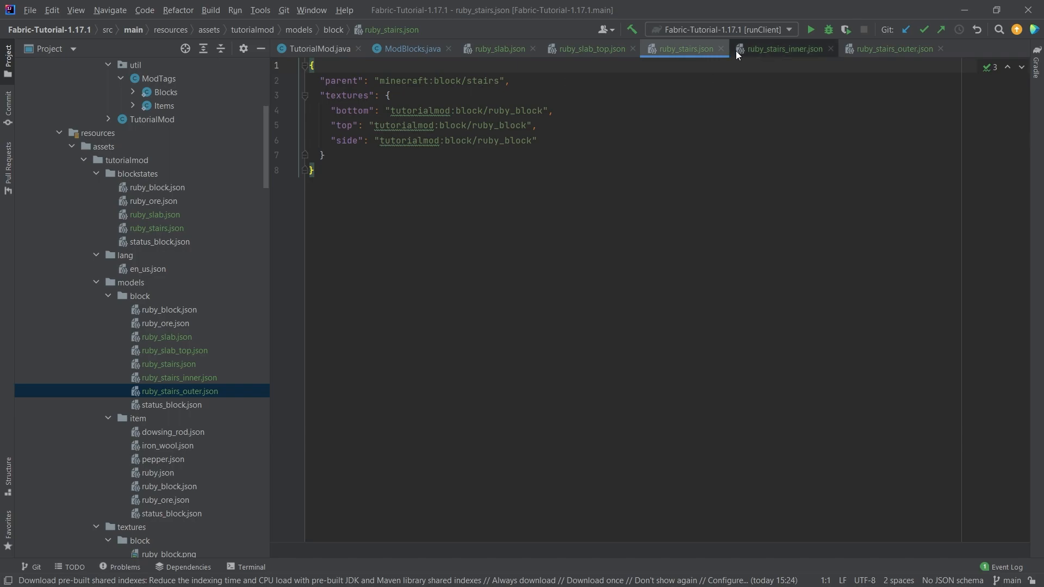
{"action": "left_click", "coordinate": [782, 48]}
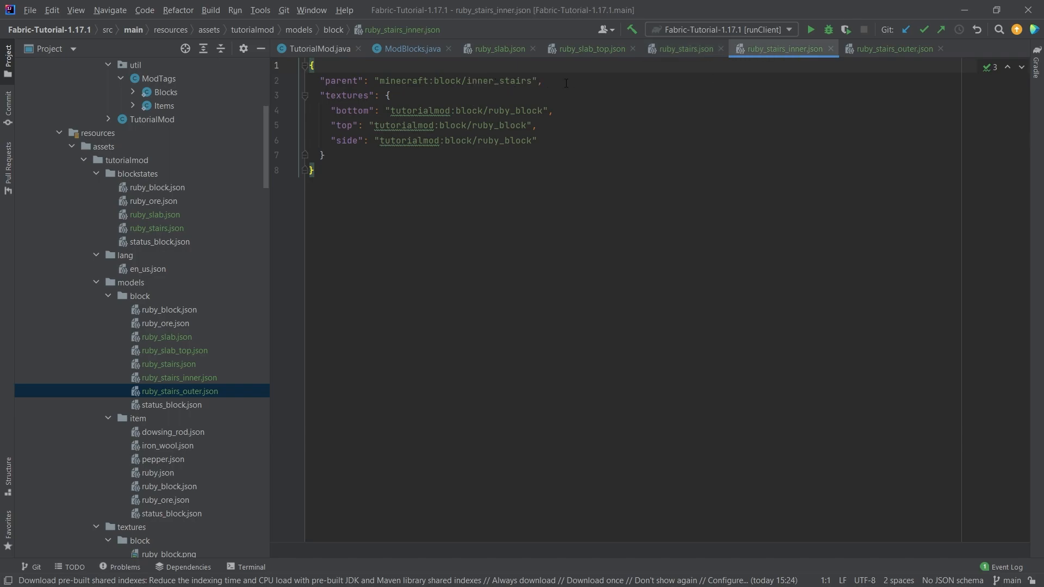
{"action": "left_click", "coordinate": [892, 49]}
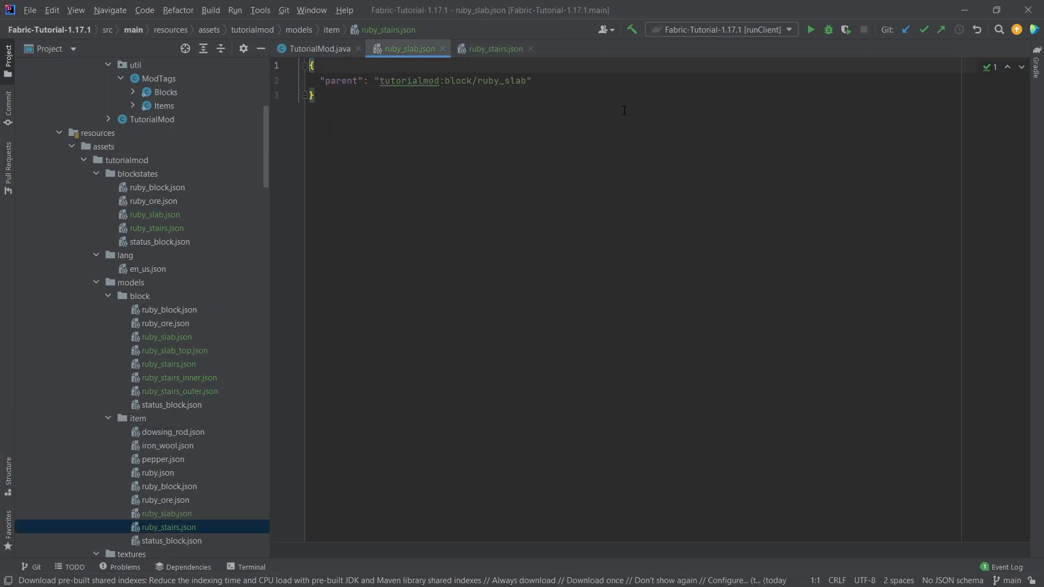
Review item models ruby_slab and ruby_stairs with parents tutorialmod:block/ruby_slab and ruby_stairs
{"action": "left_click", "coordinate": [498, 81]}
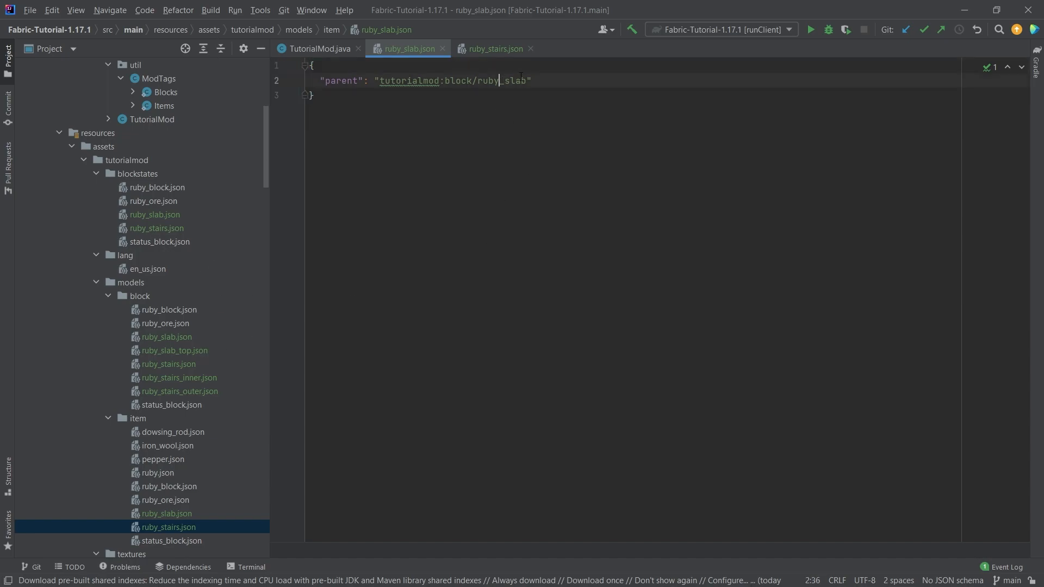
{"action": "left_click", "coordinate": [493, 48]}
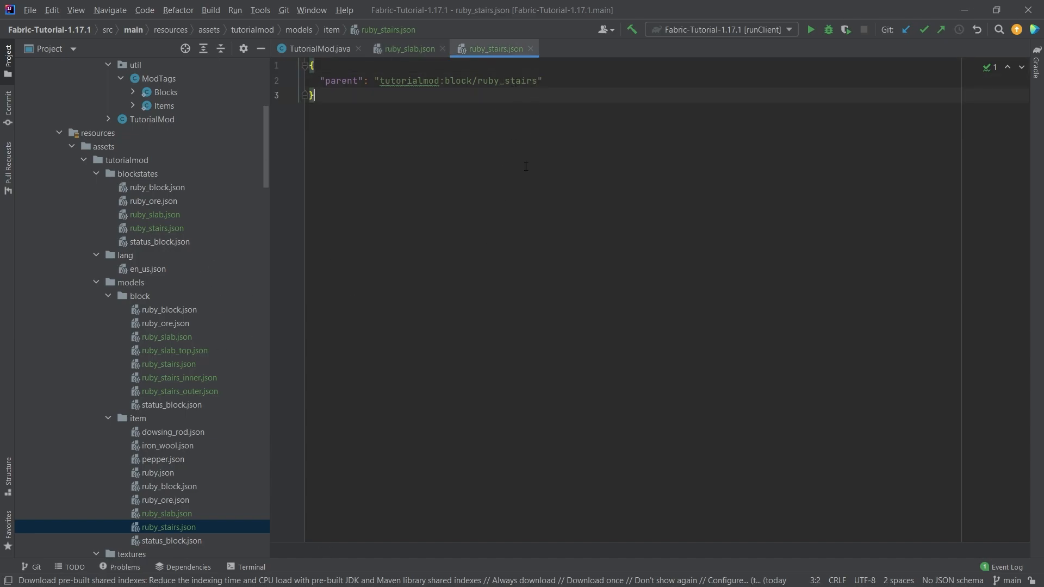
{"action": "scroll", "scroll_direction": "down", "scroll_amount": 3}
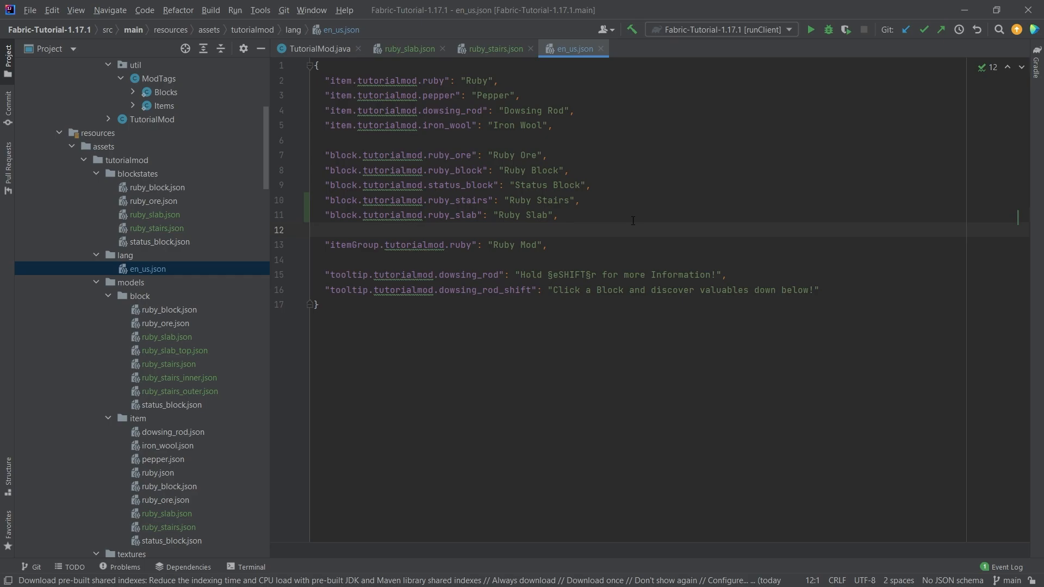
{"action": "mouse_move", "coordinate": [669, 236]}
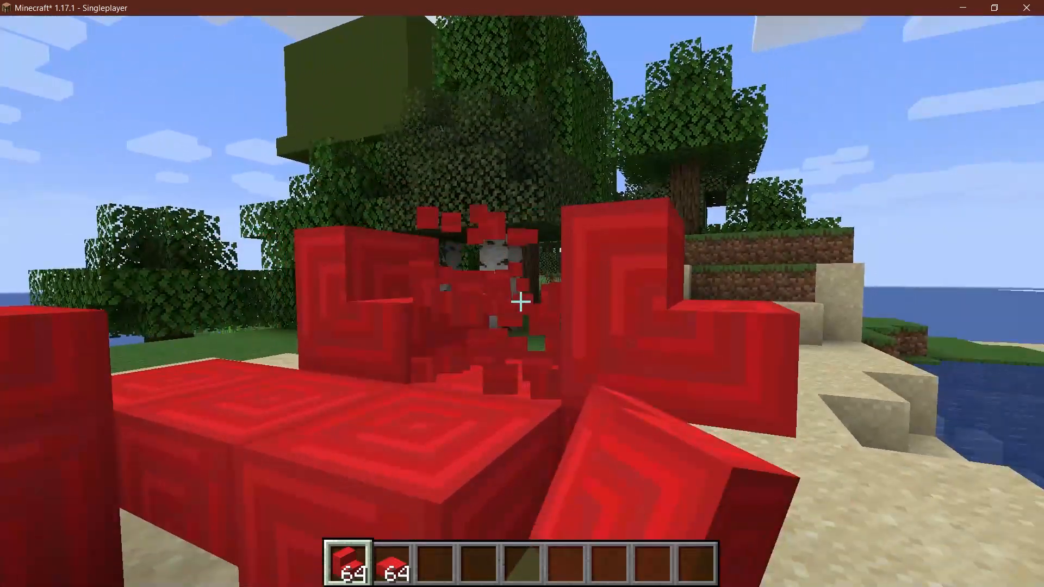
{"action": "mouse_move", "coordinate": [522, 301]}
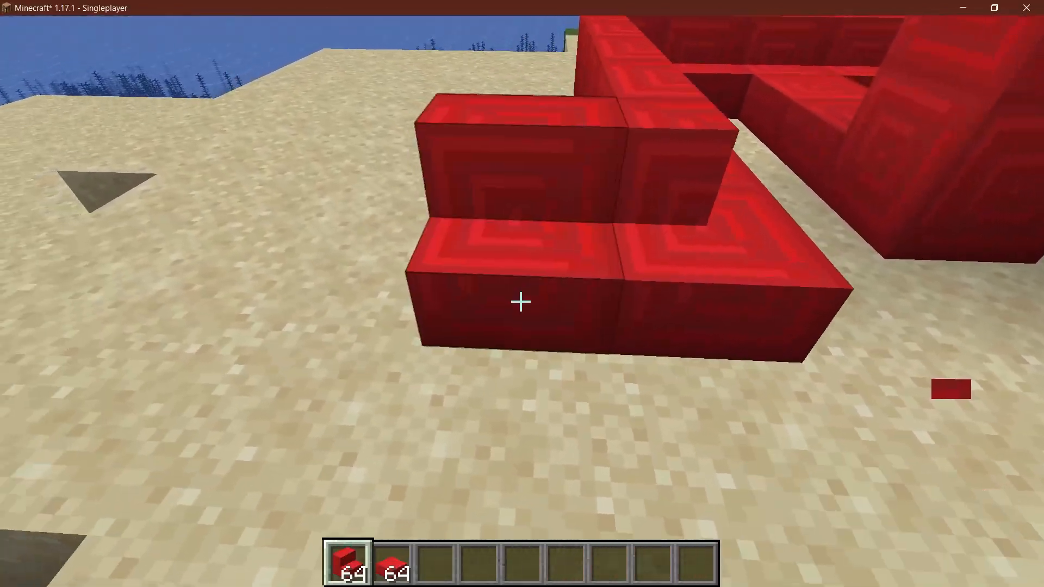
{"action": "mouse_move", "coordinate": [522, 301]}
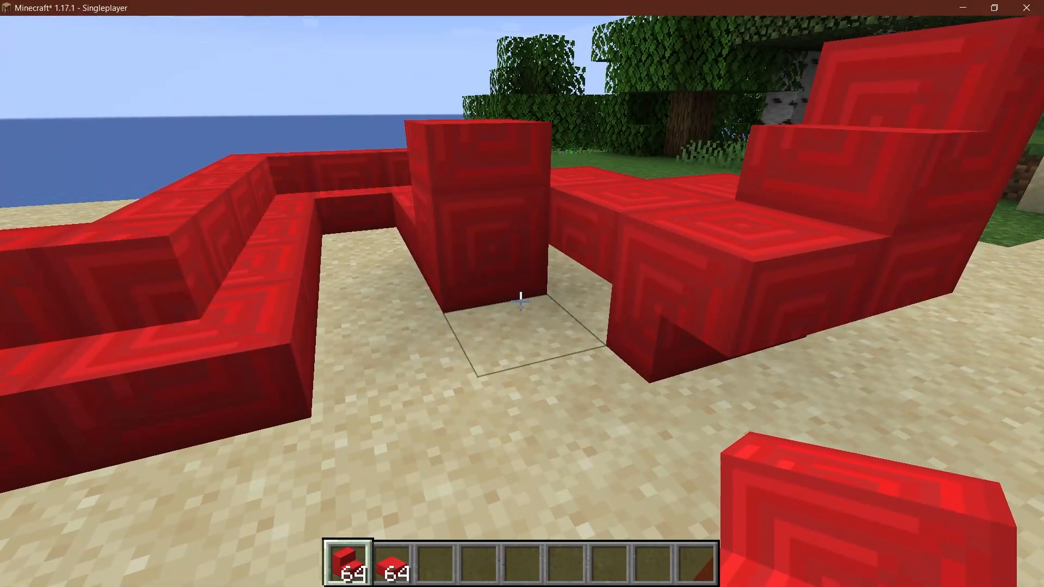